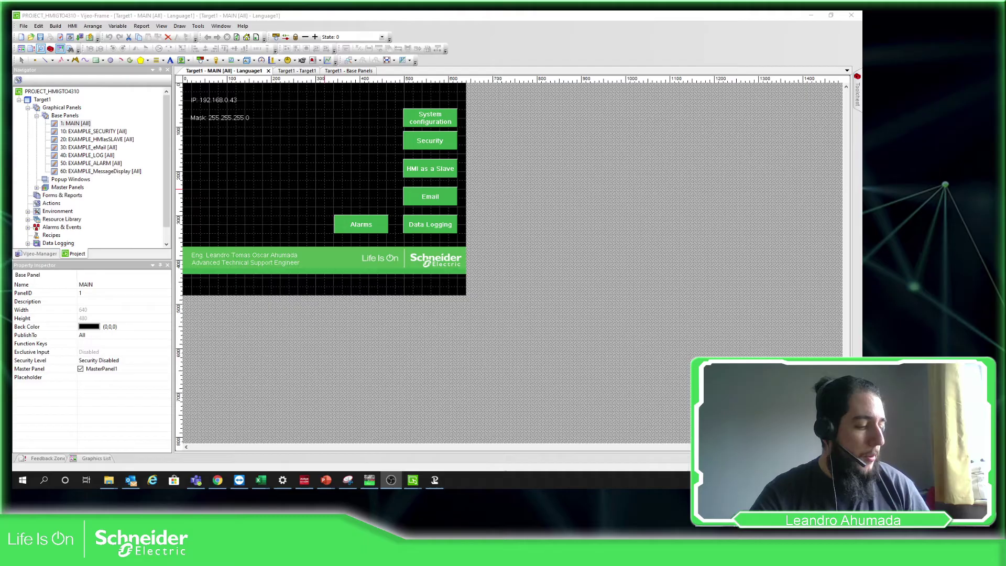
# - Select Target1 in the Navigator to show its General properties
pyautogui.click(831, 15)
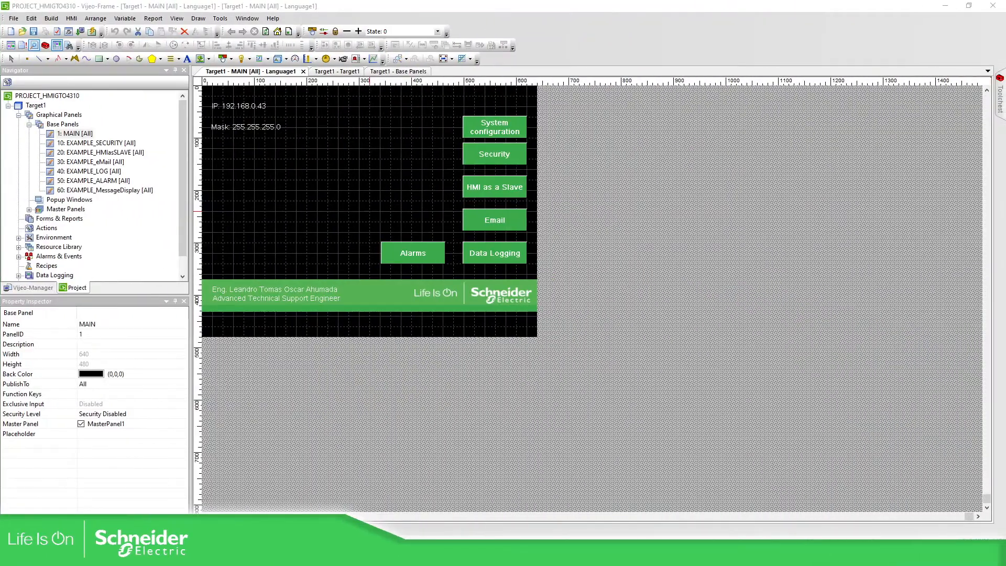
pyautogui.moveTo(571, 270)
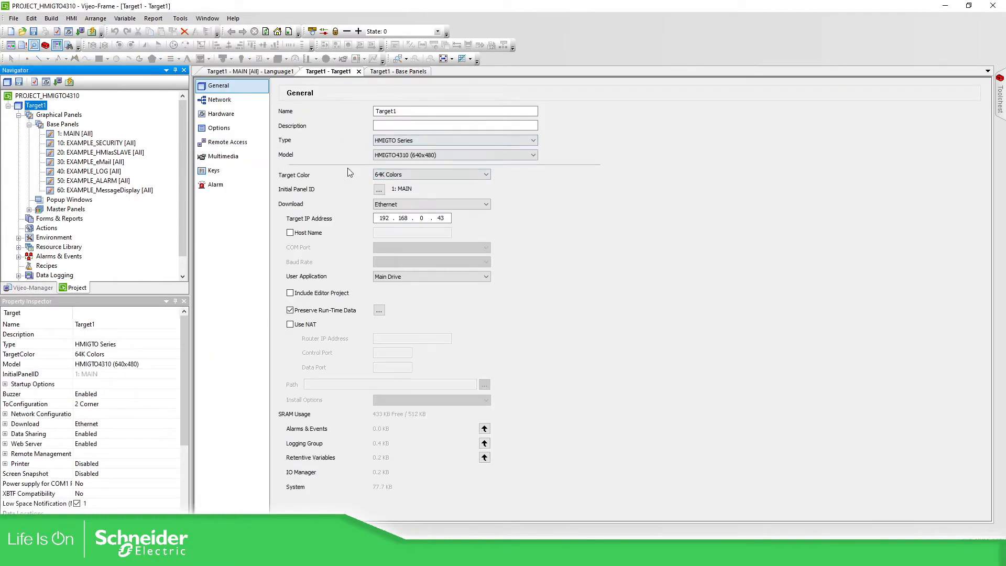
# - Tick Include Editor Project on Target1's General page and return to the Target1 - MAIN tab
pyautogui.tripleClick(456, 111)
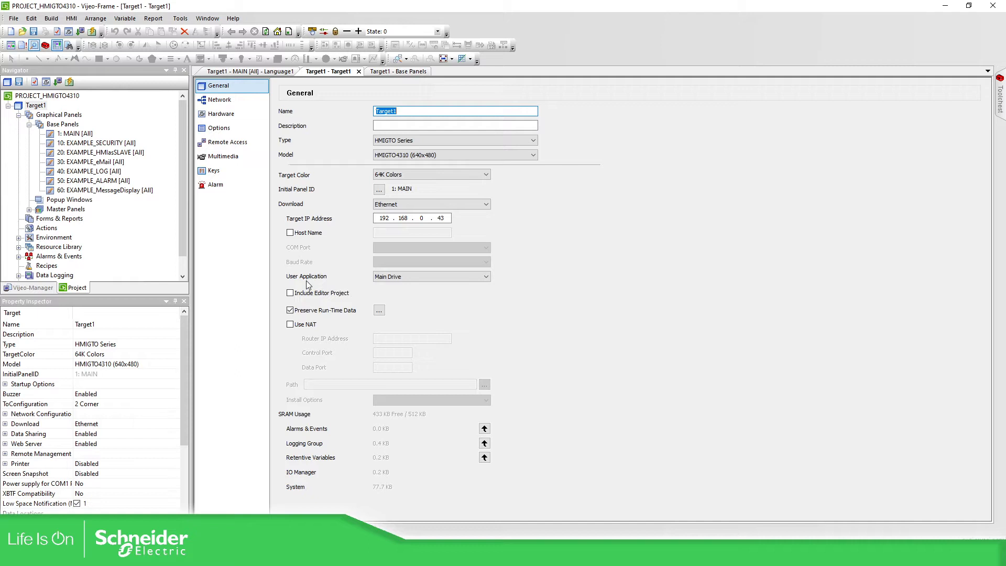
pyautogui.click(290, 294)
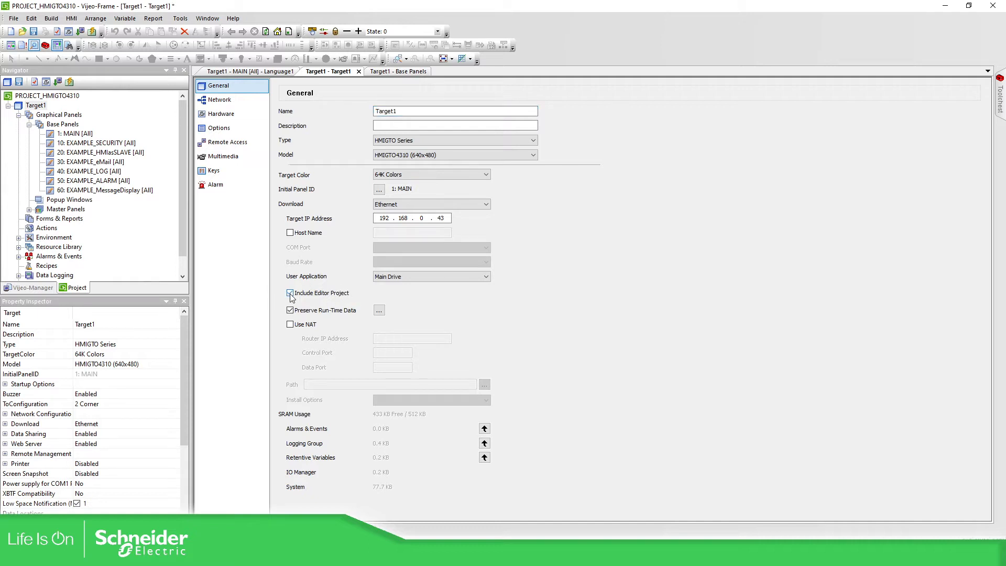
pyautogui.click(290, 294)
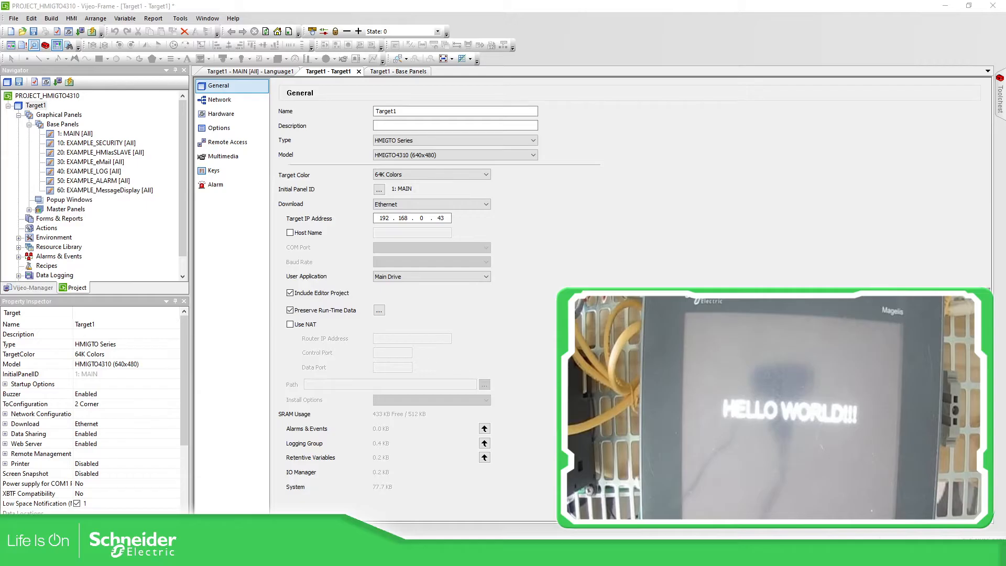
pyautogui.tripleClick(455, 112)
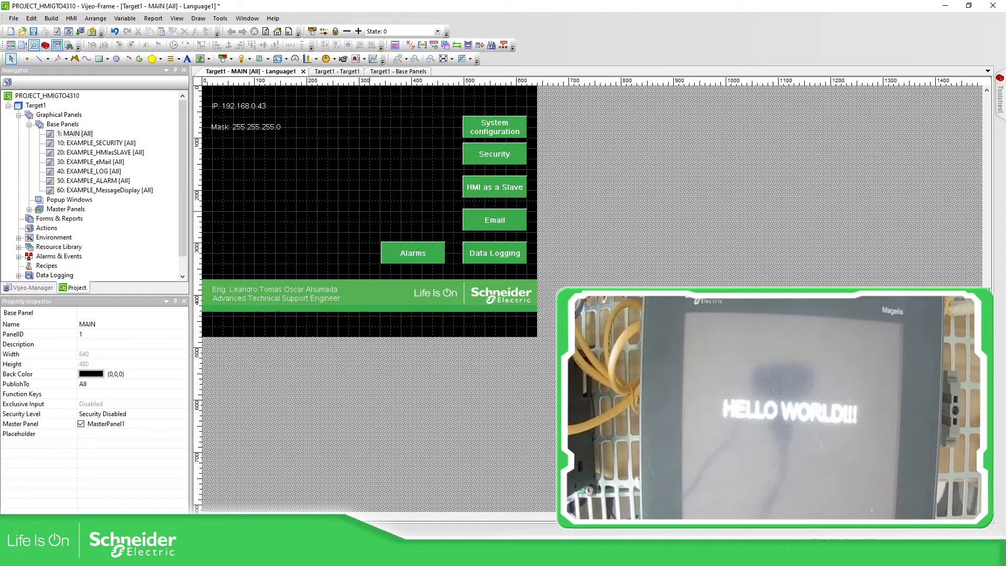
# - Set Target1's download to USB, keeping Main Drive for the user application
pyautogui.click(335, 72)
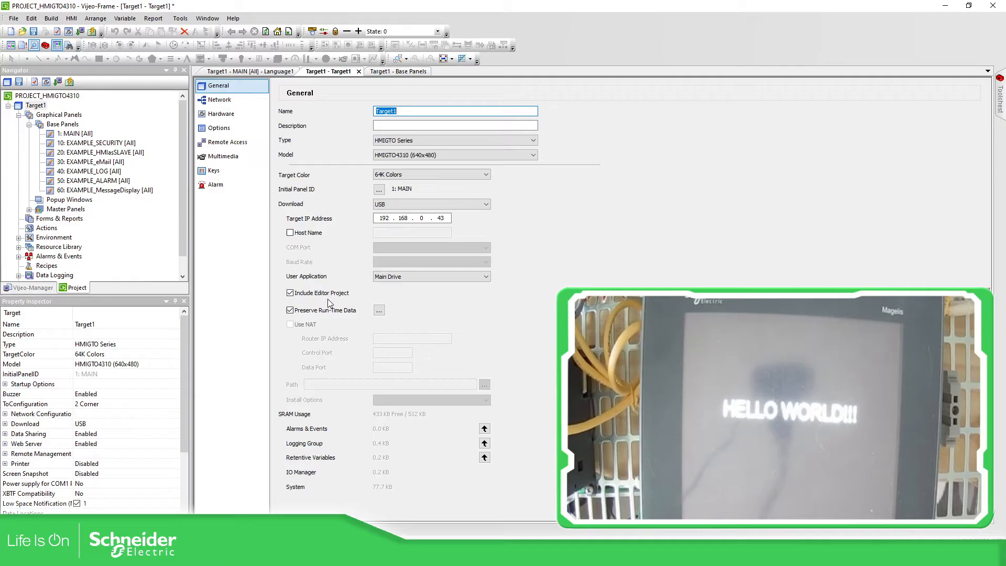
pyautogui.click(484, 276)
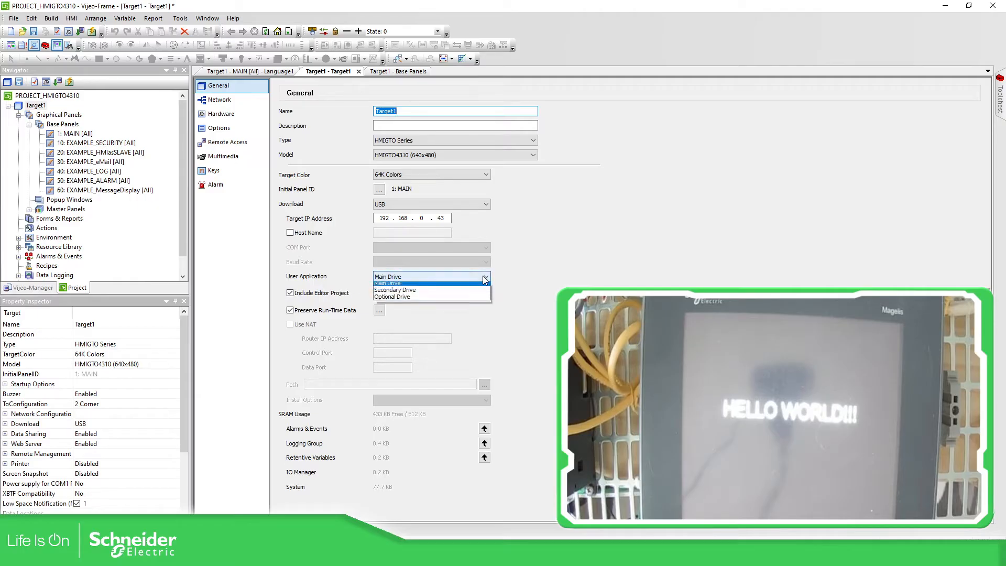
pyautogui.moveTo(392, 300)
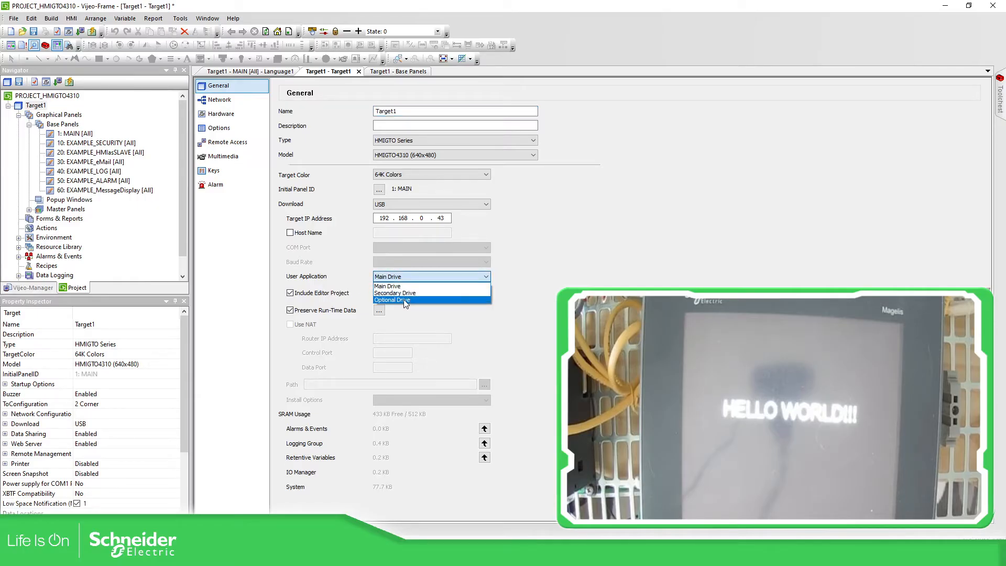
pyautogui.click(388, 286)
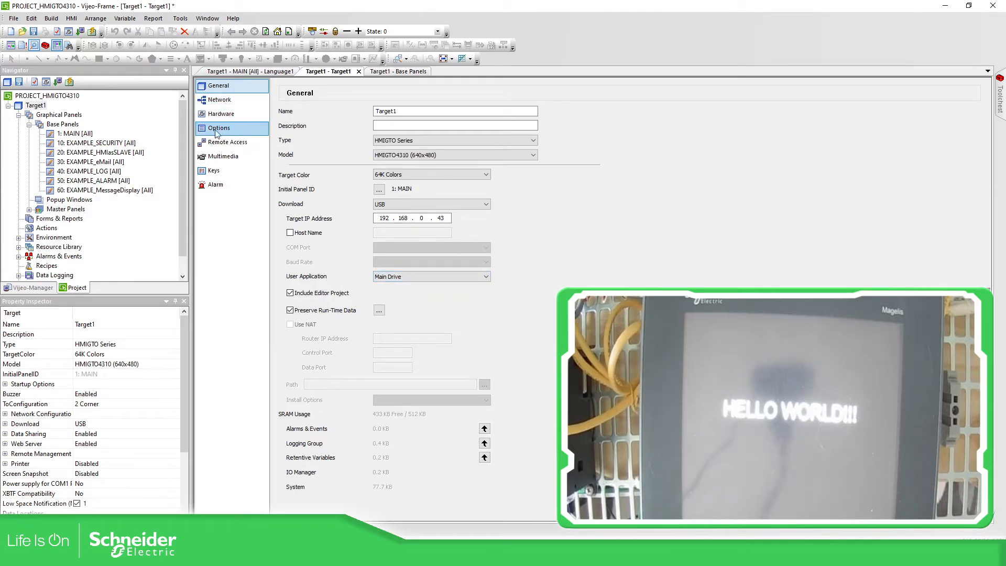
# - Under Options > Data Locations, keep runtime data on Optional Drive and confirm
pyautogui.click(219, 128)
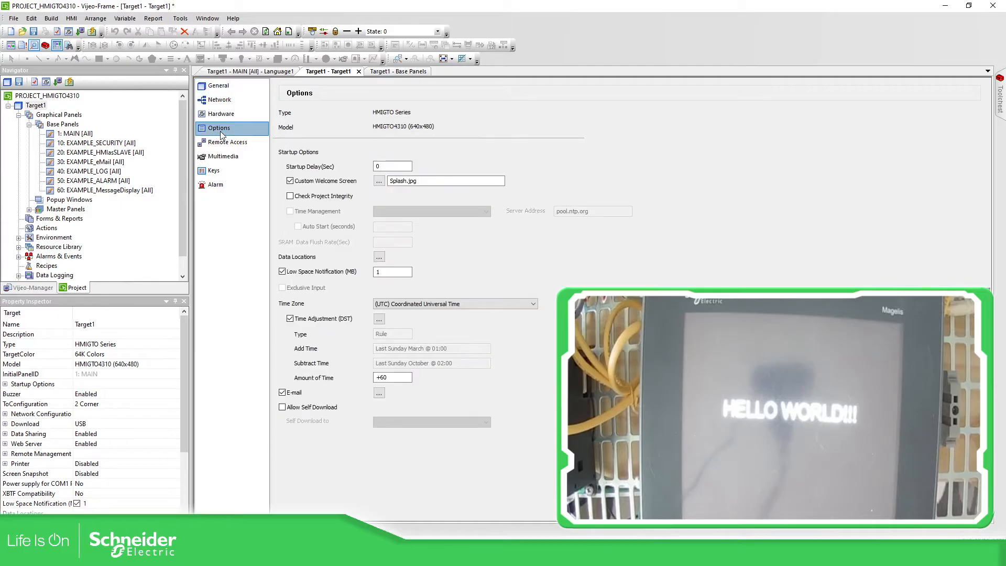
pyautogui.moveTo(373, 256)
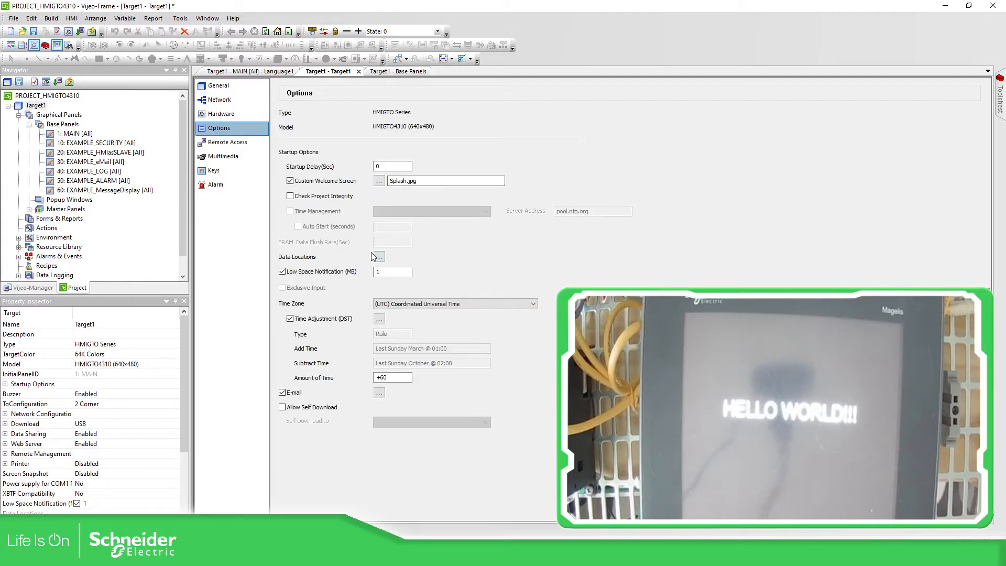
pyautogui.click(378, 257)
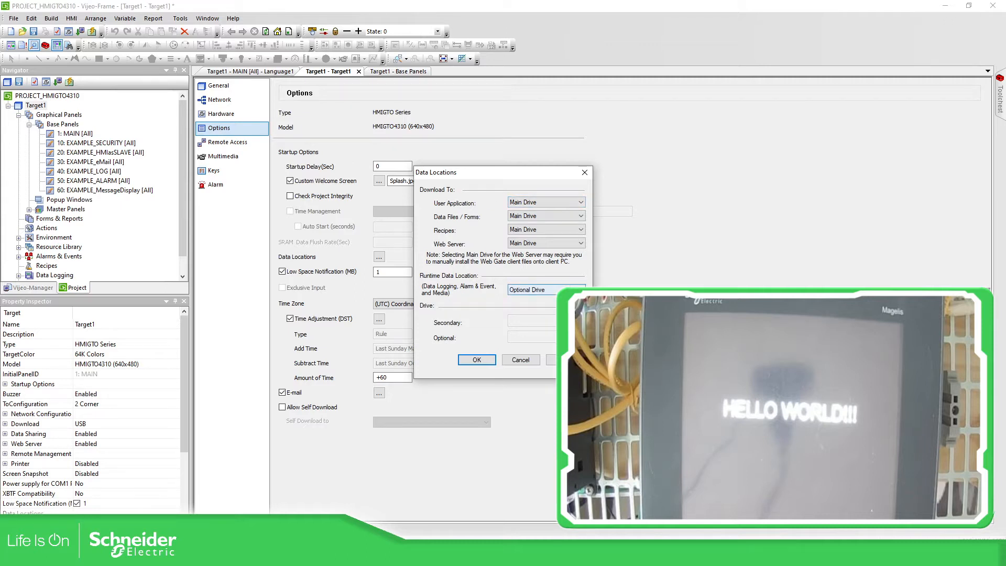
pyautogui.click(546, 289)
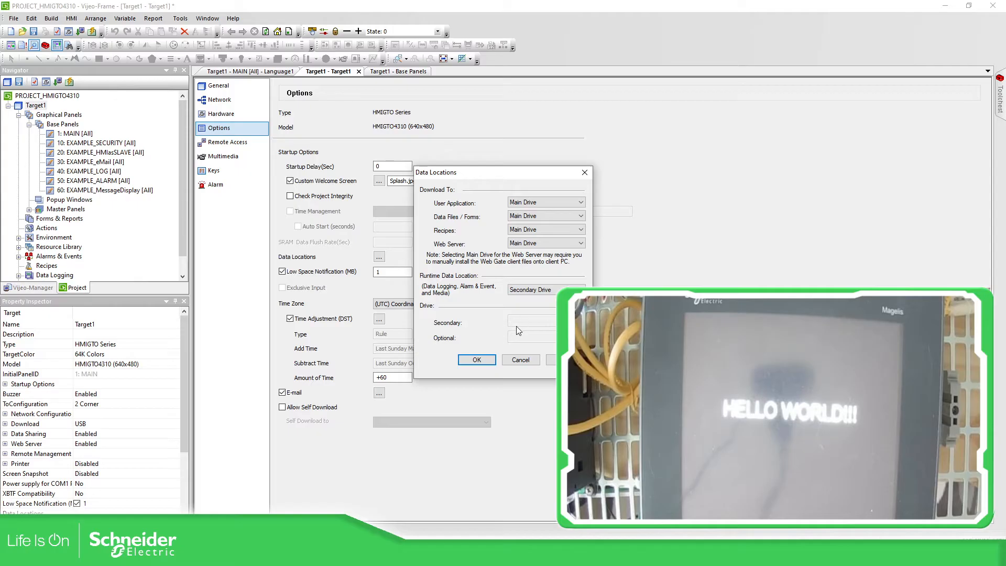
pyautogui.click(545, 289)
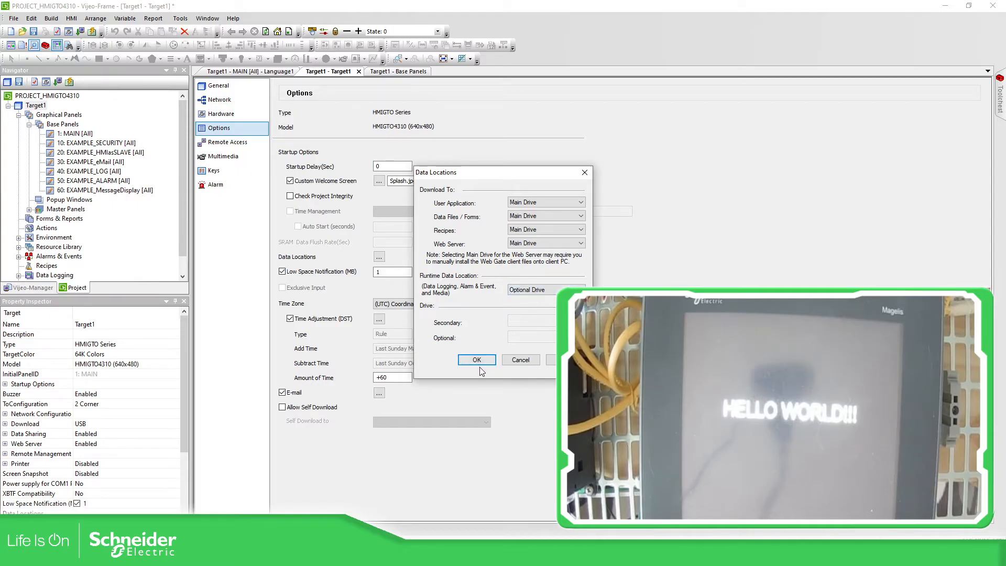
pyautogui.click(477, 359)
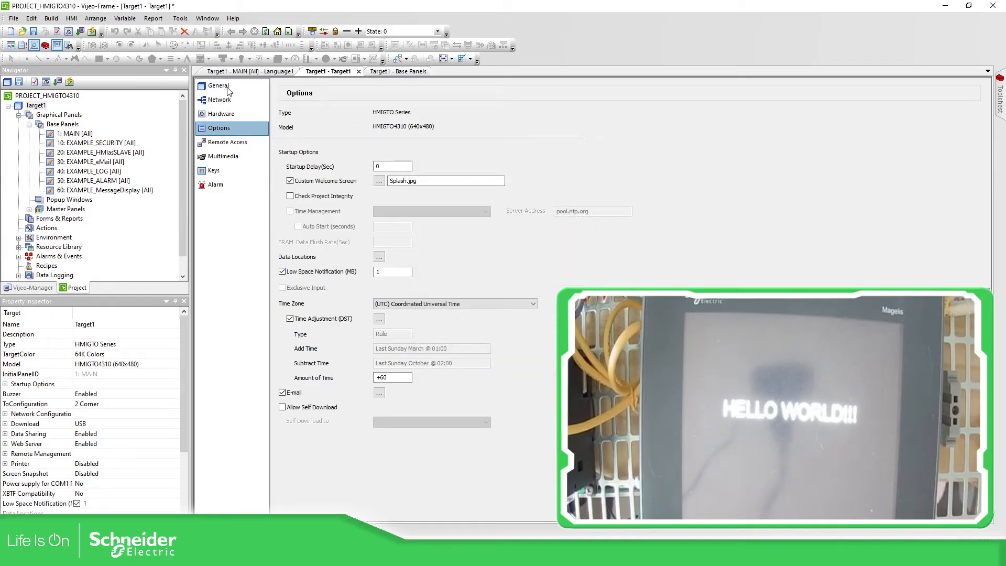
# - Download to the HMI over USB, saving the project and accepting a full download clearing runtime data
pyautogui.click(219, 86)
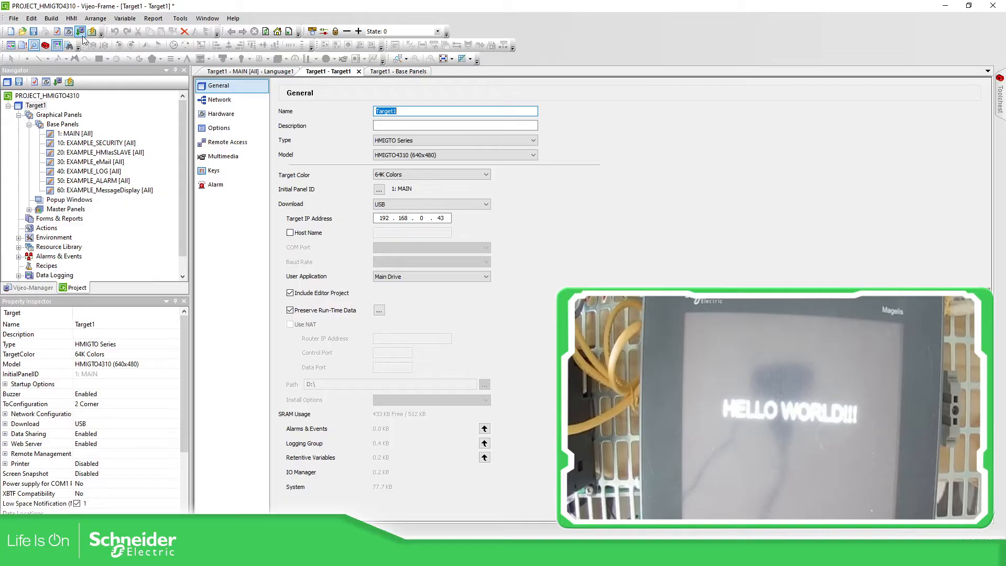
pyautogui.click(80, 31)
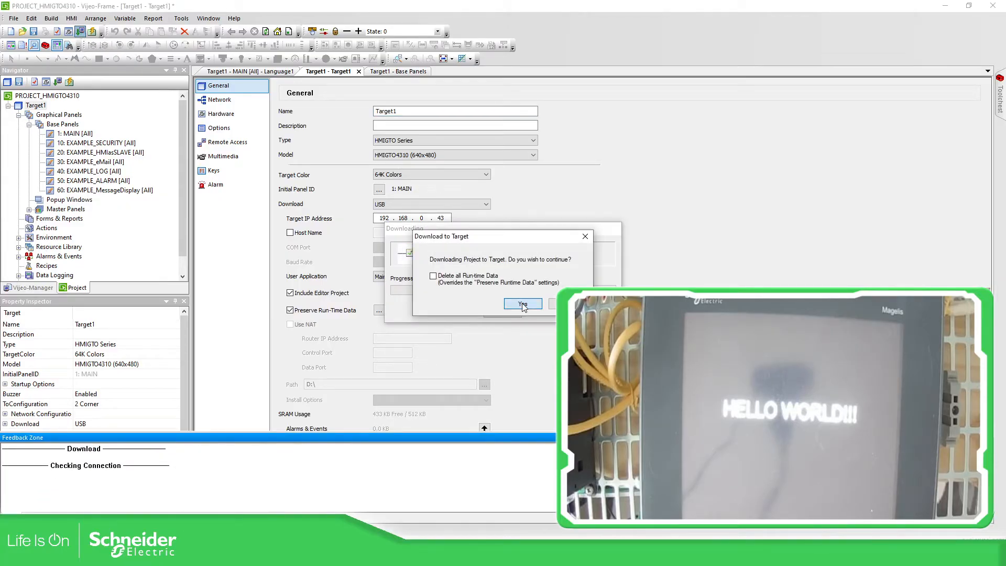
pyautogui.click(522, 304)
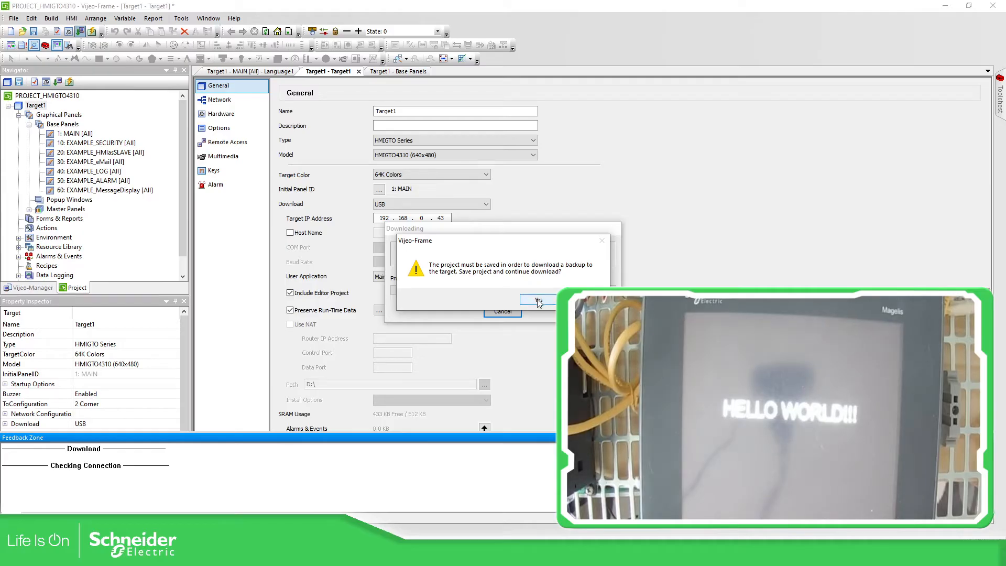
pyautogui.click(538, 300)
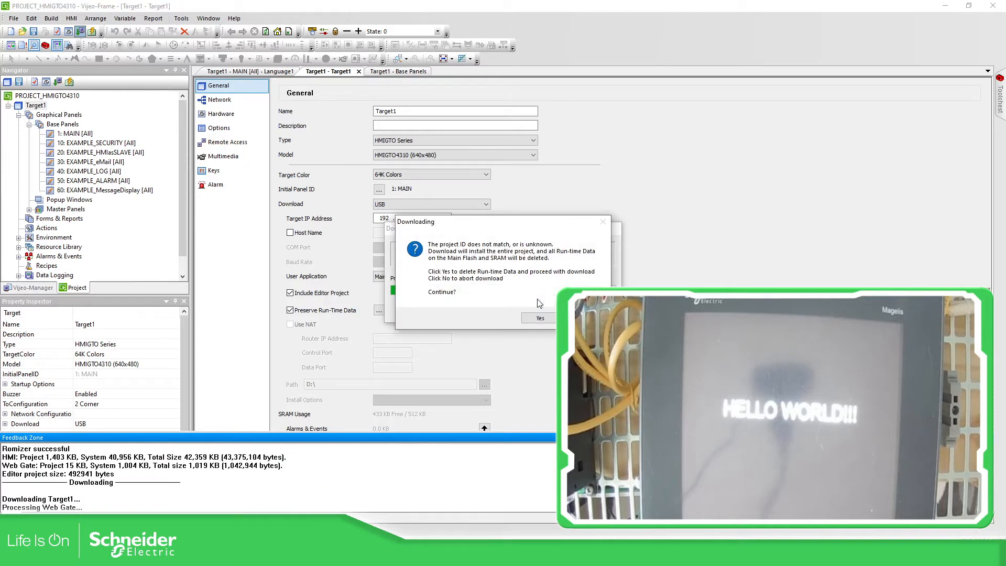
pyautogui.moveTo(521, 316)
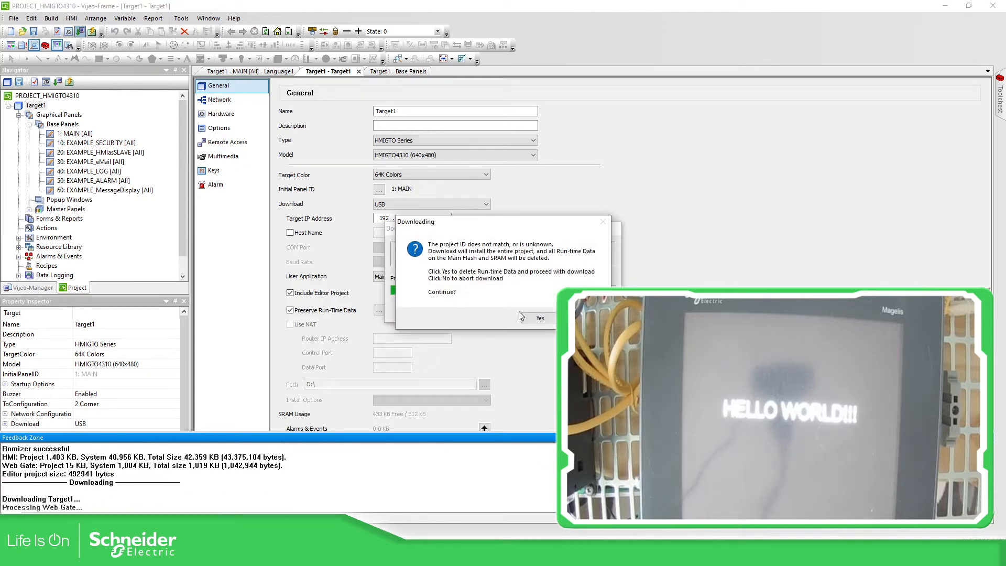
pyautogui.click(540, 318)
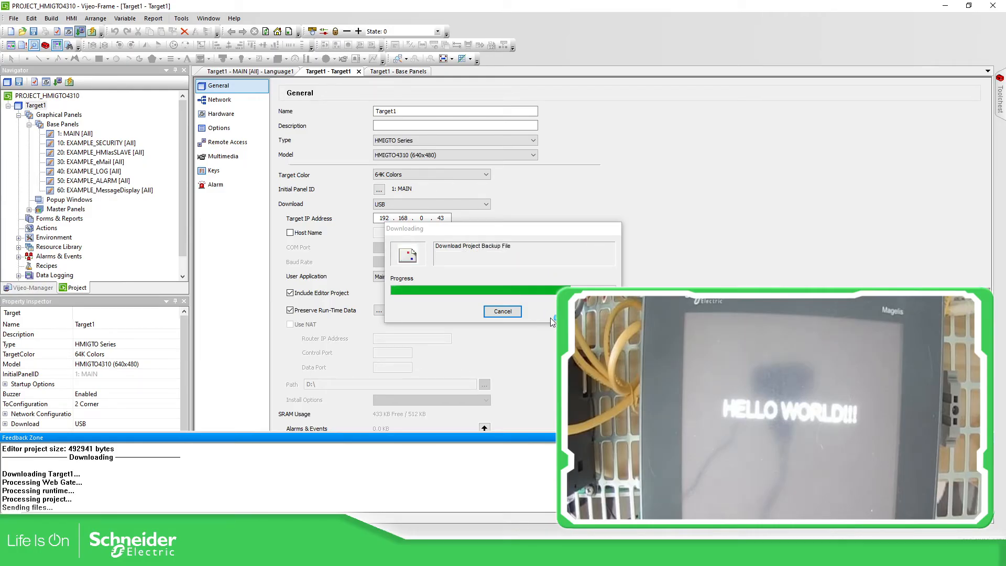
# - Wait for the USB download to complete, then close the project back to Vijeo-Manager
pyautogui.click(503, 311)
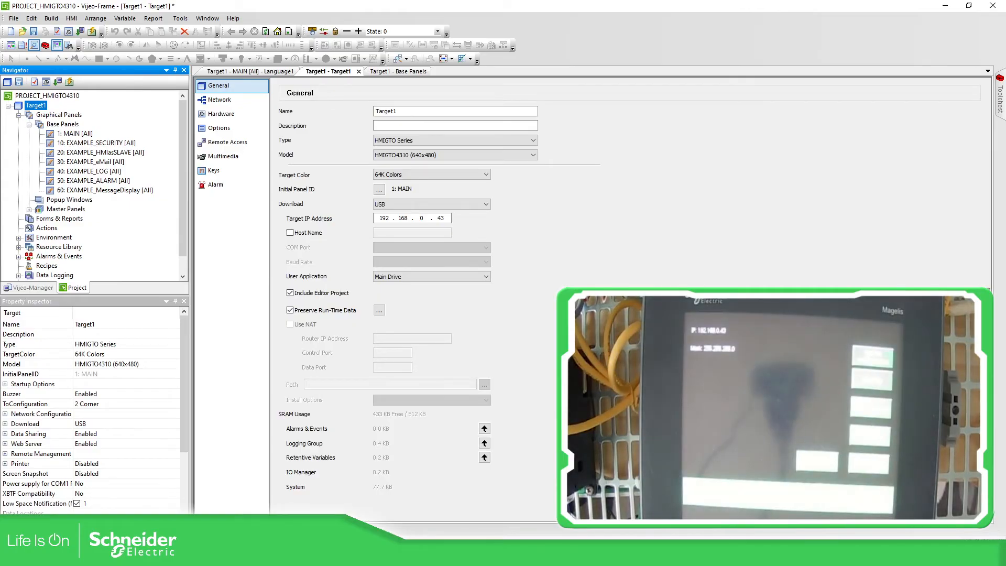
pyautogui.moveTo(640, 257)
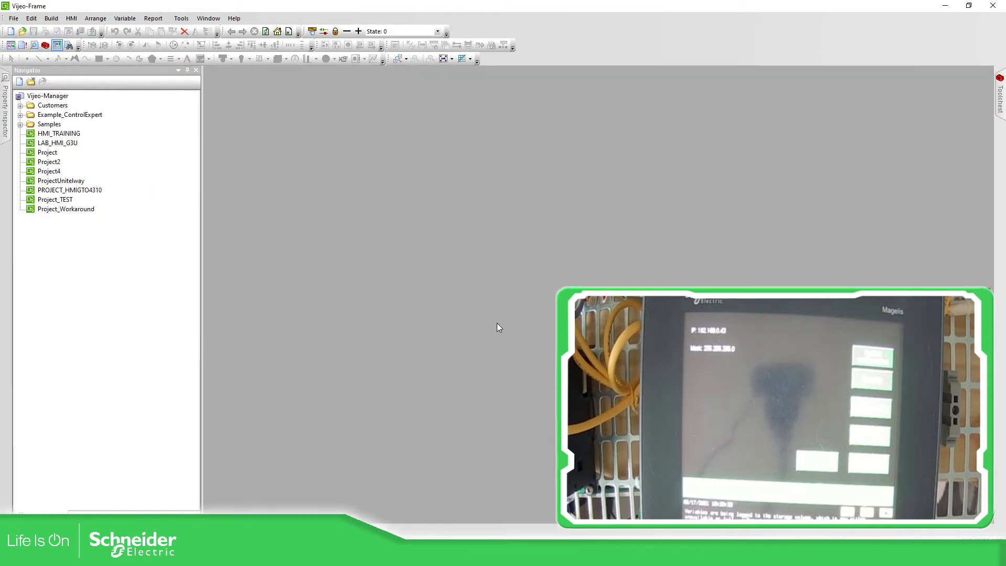
pyautogui.moveTo(287, 216)
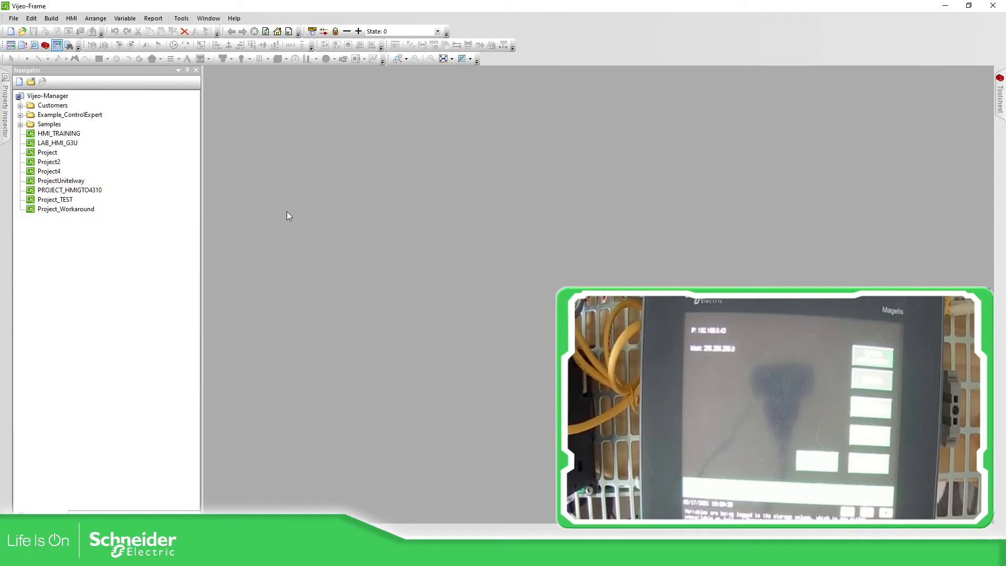
pyautogui.moveTo(3, 70)
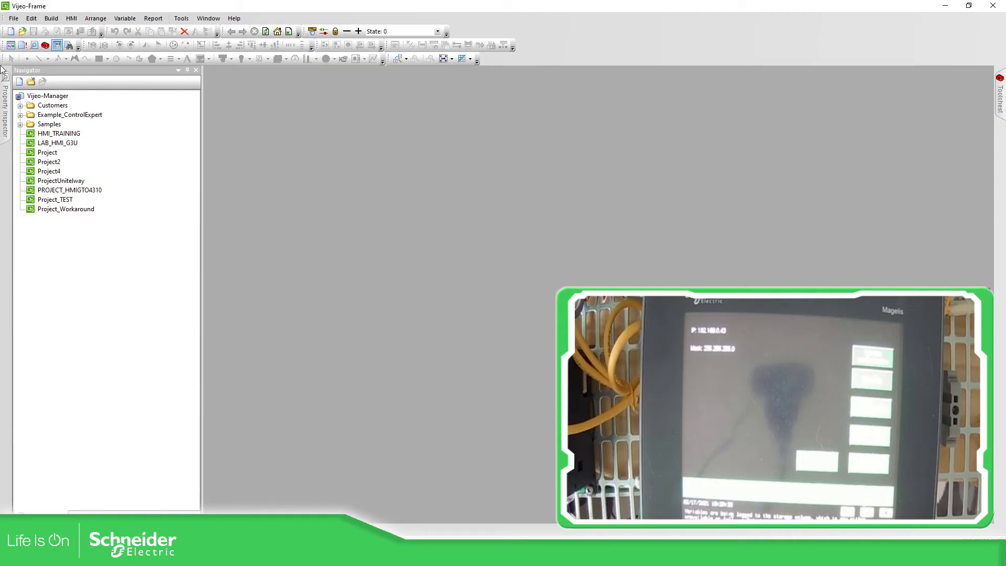
# - Create a folder named 'Upload' under the Vijeo-Manager root
pyautogui.rightClick(46, 96)
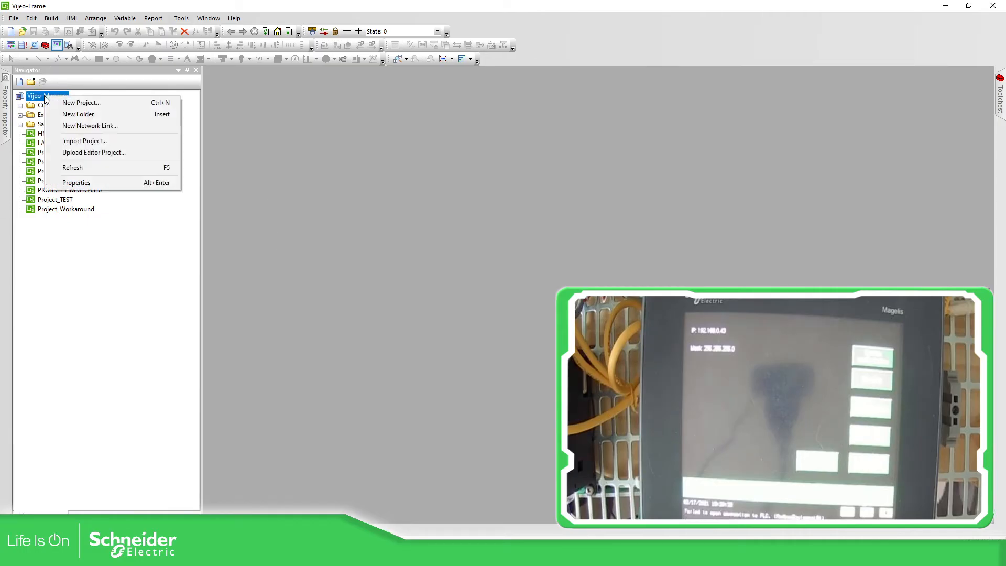
pyautogui.click(78, 114)
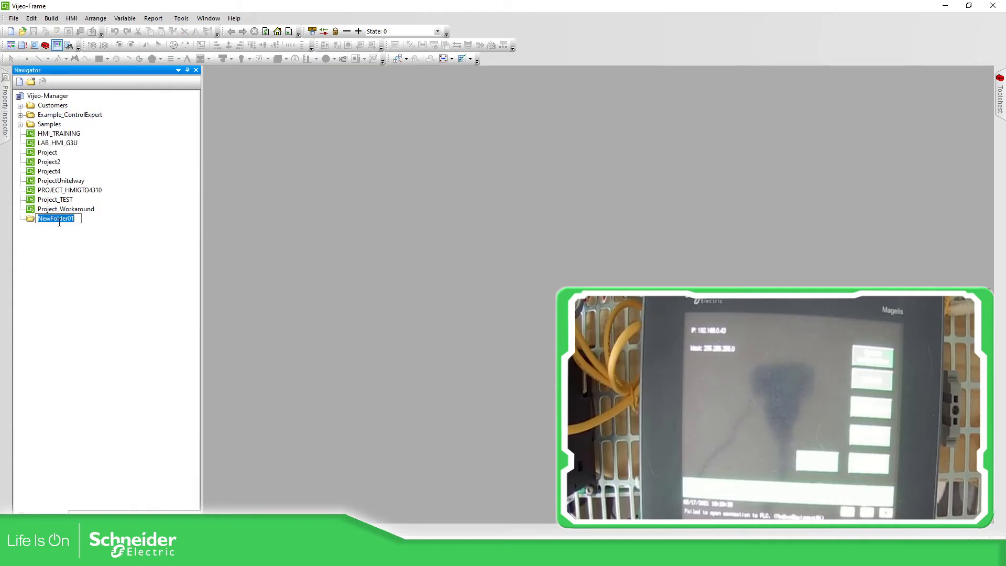
pyautogui.write('Upload')
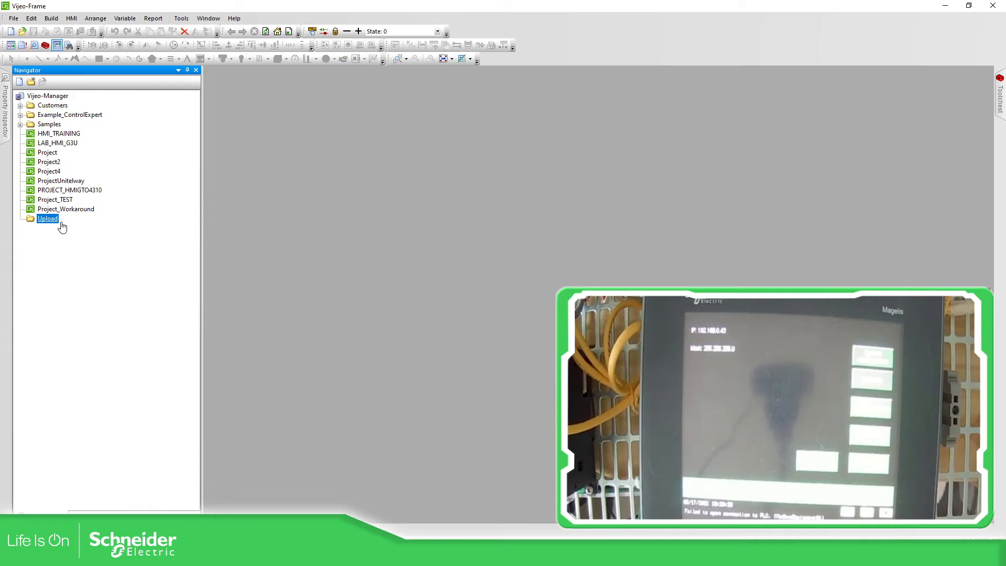
pyautogui.rightClick(48, 218)
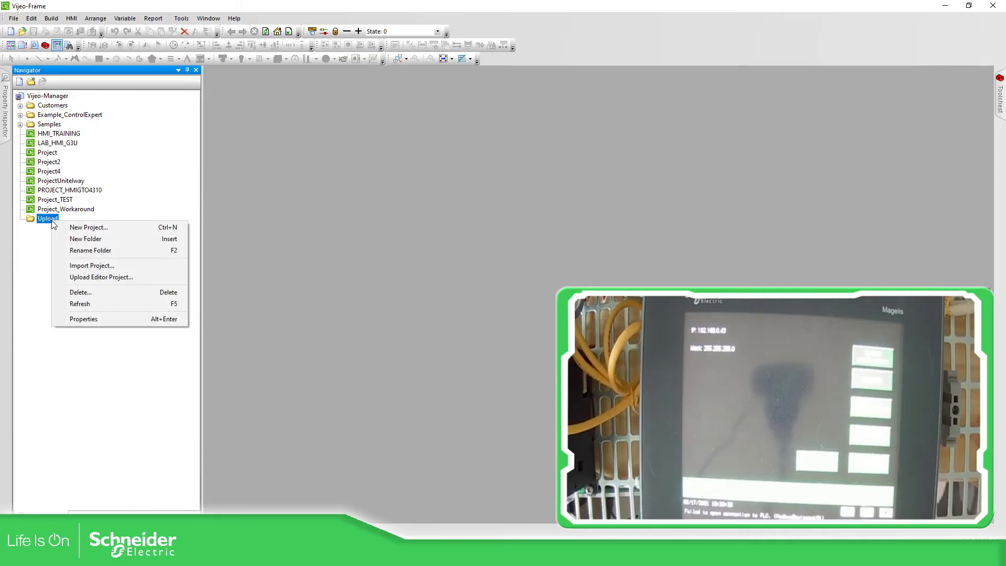
pyautogui.moveTo(108, 276)
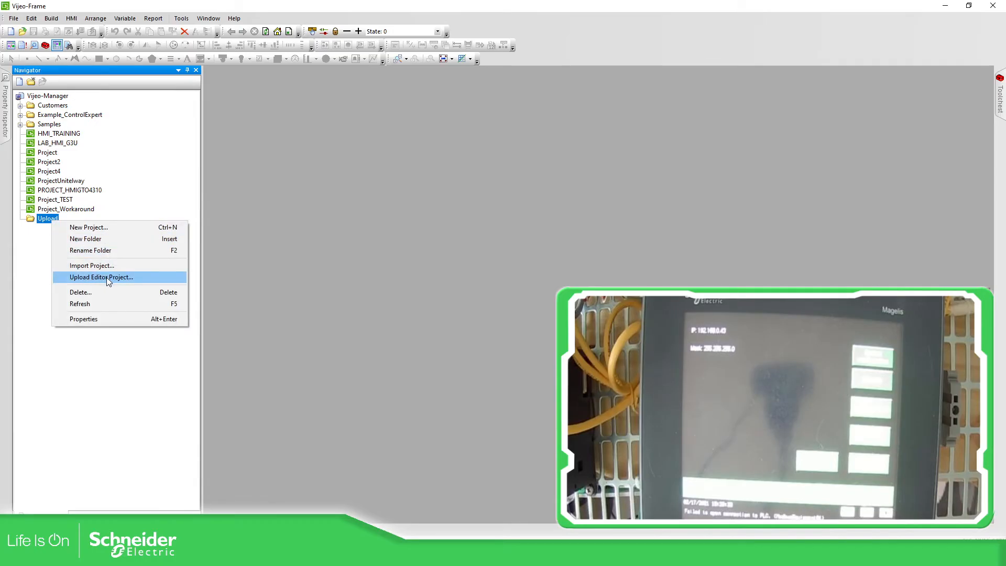
# - Start Upload Editor Project into Upload, choosing USB and Main Drive as data location
pyautogui.click(101, 277)
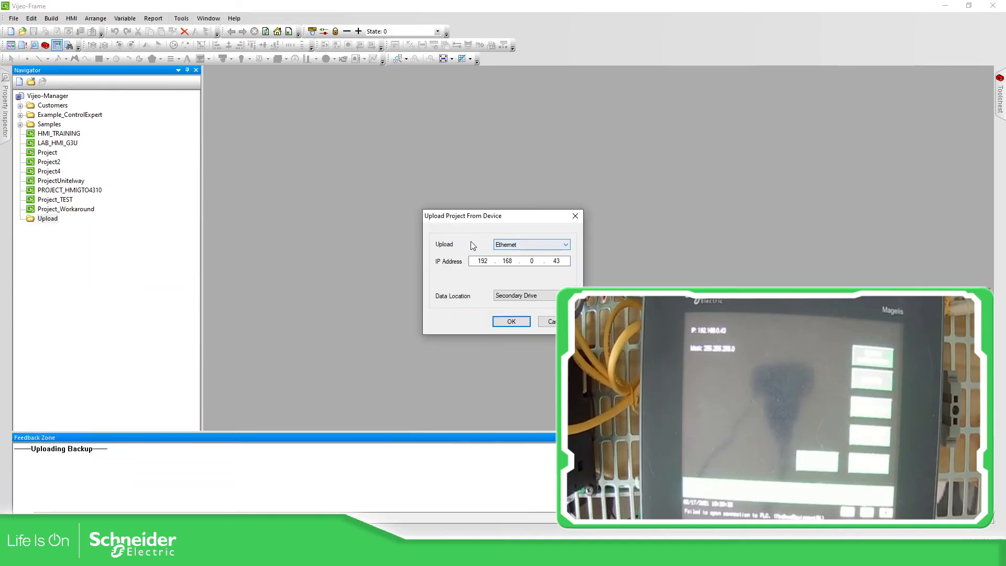
pyautogui.click(564, 245)
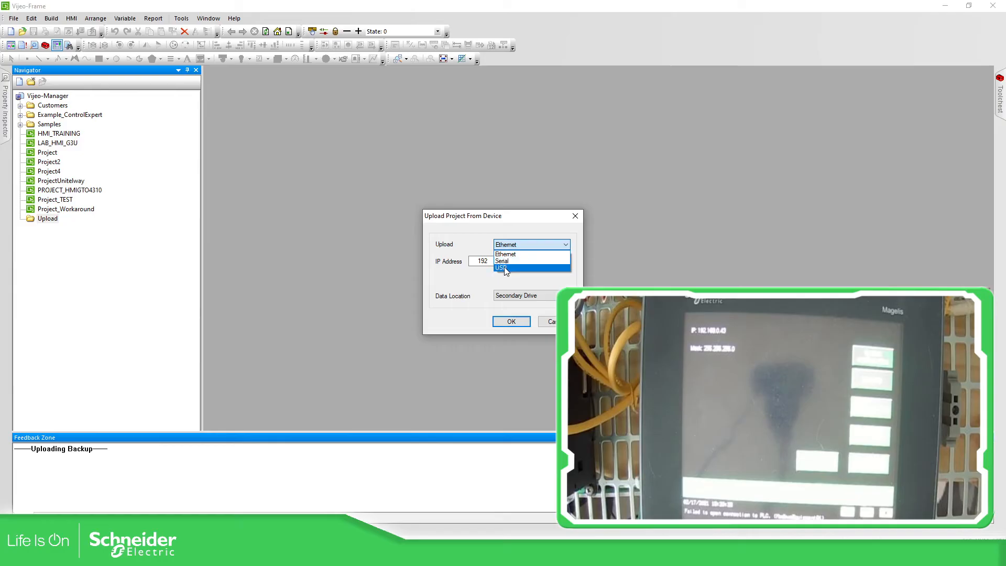
pyautogui.moveTo(513, 261)
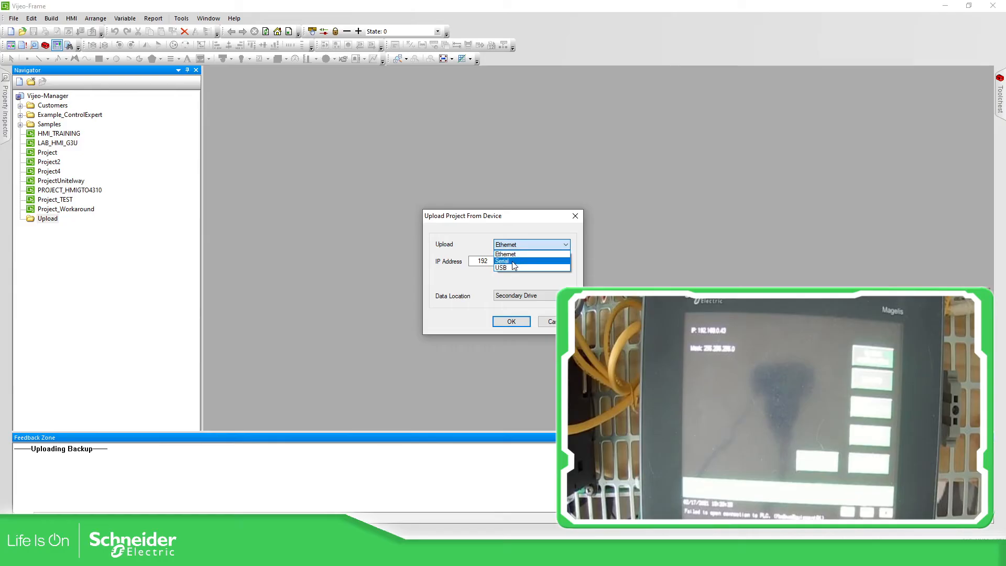
pyautogui.click(502, 269)
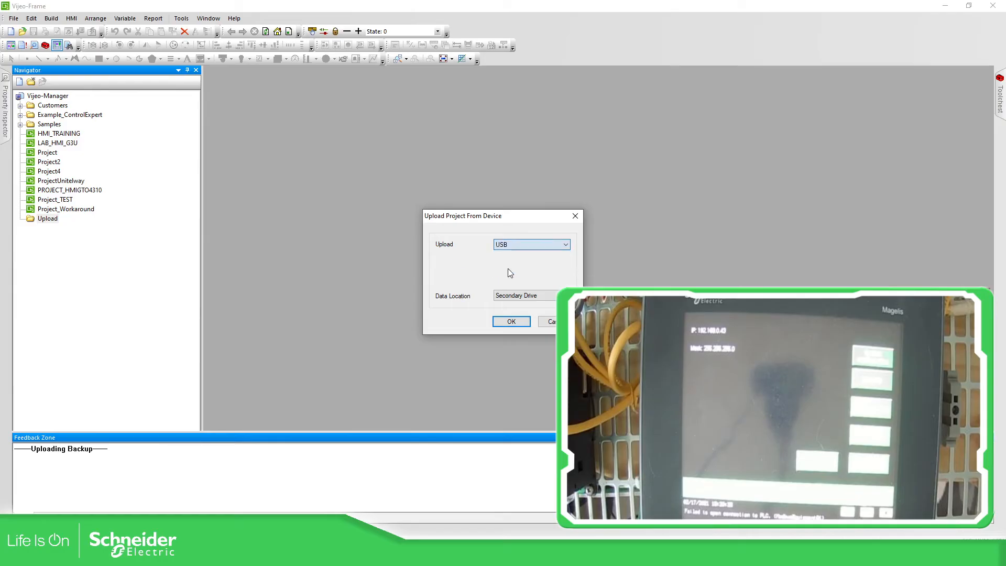
pyautogui.click(554, 296)
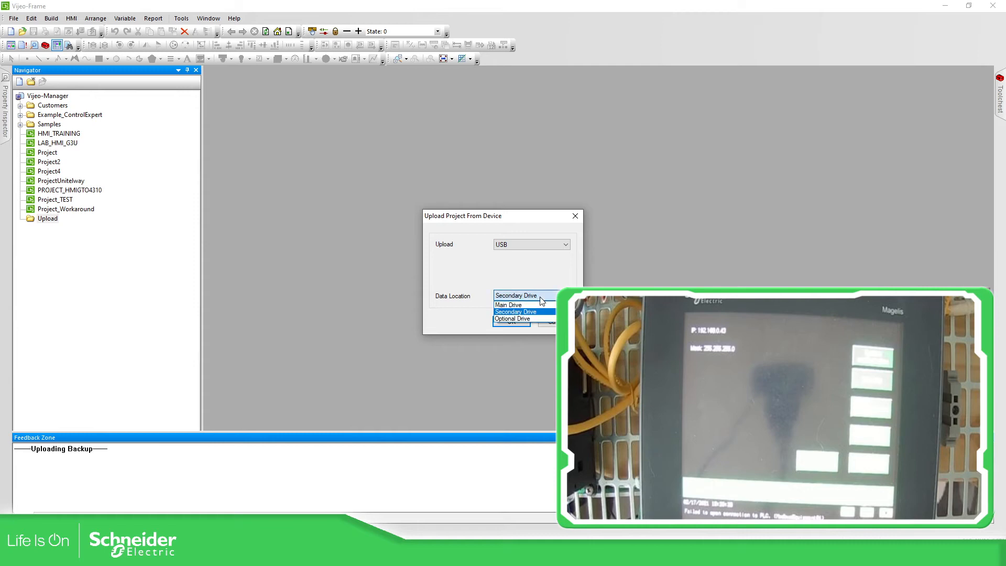
pyautogui.moveTo(520, 304)
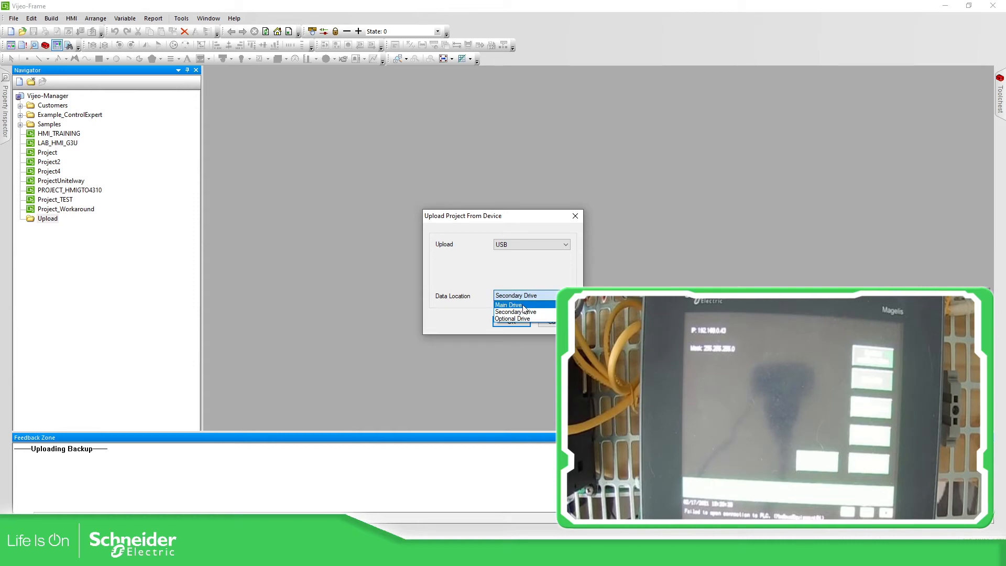
pyautogui.click(509, 305)
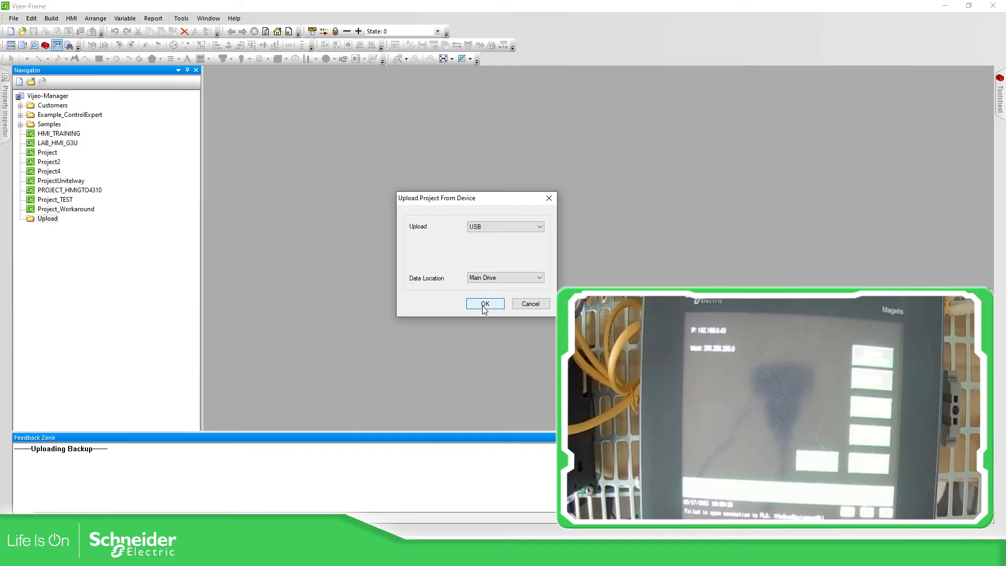
# - Run the upload, then open PROJECT_HMIGTO4310 from the Upload folder
pyautogui.click(484, 303)
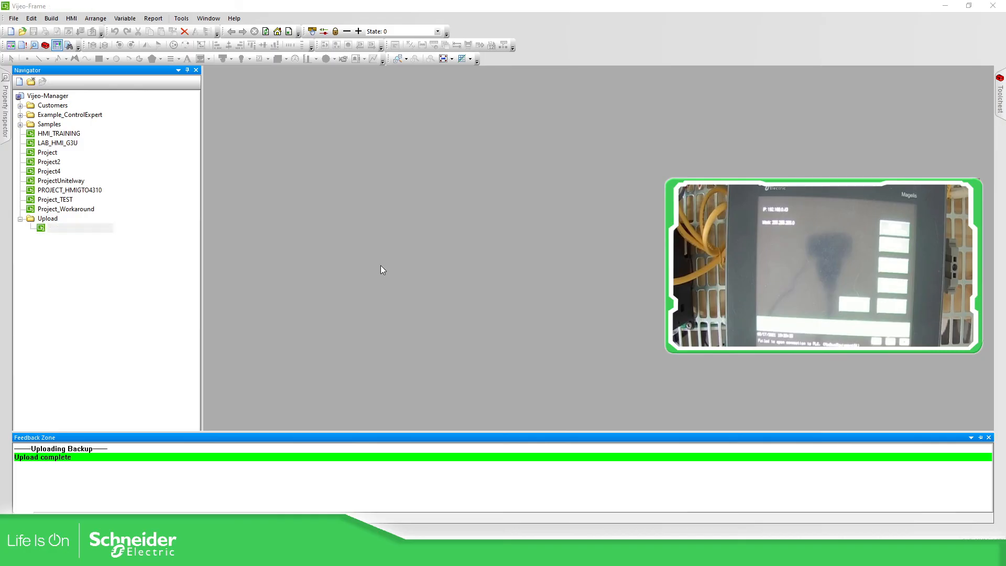
pyautogui.click(989, 437)
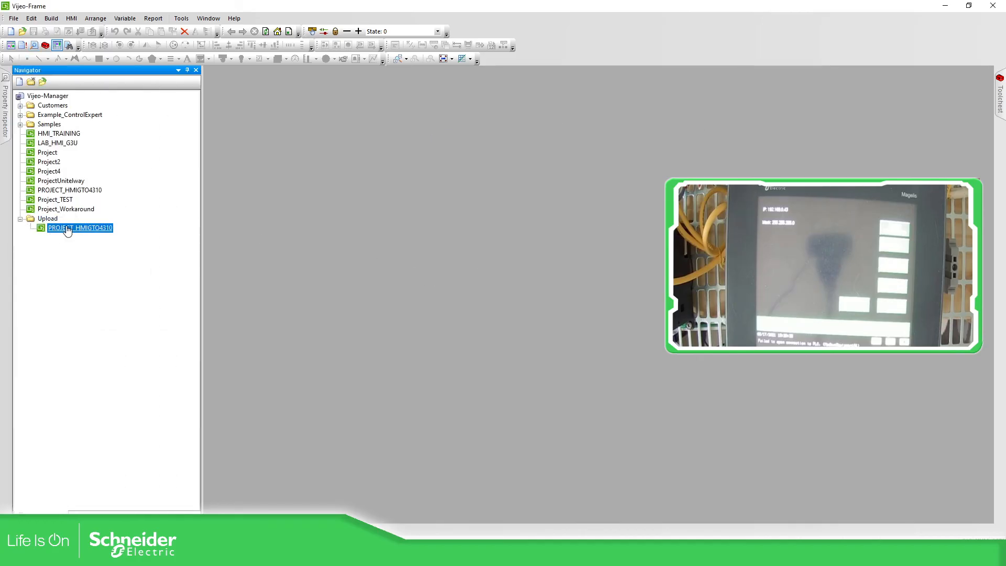
pyautogui.moveTo(86, 232)
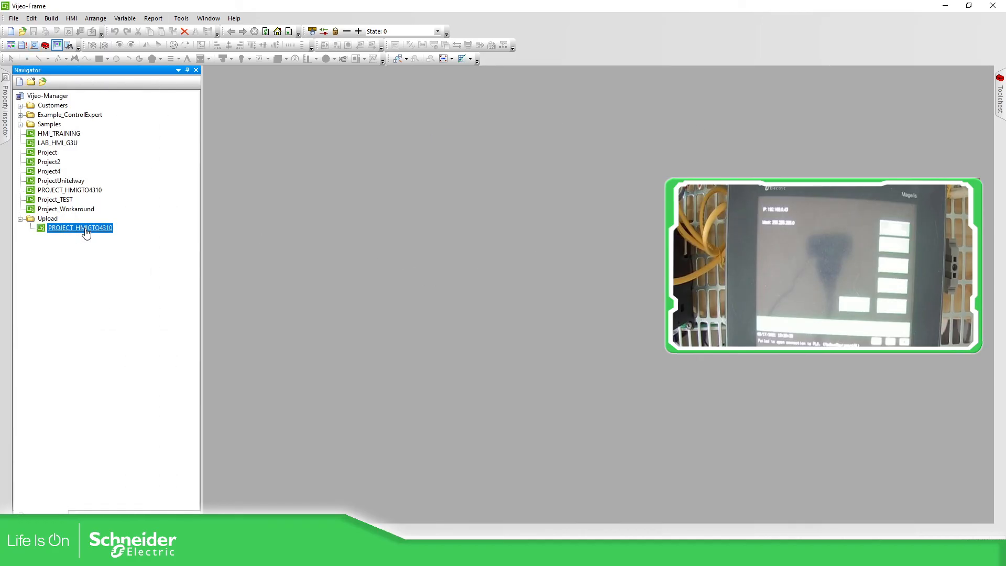
pyautogui.doubleClick(80, 228)
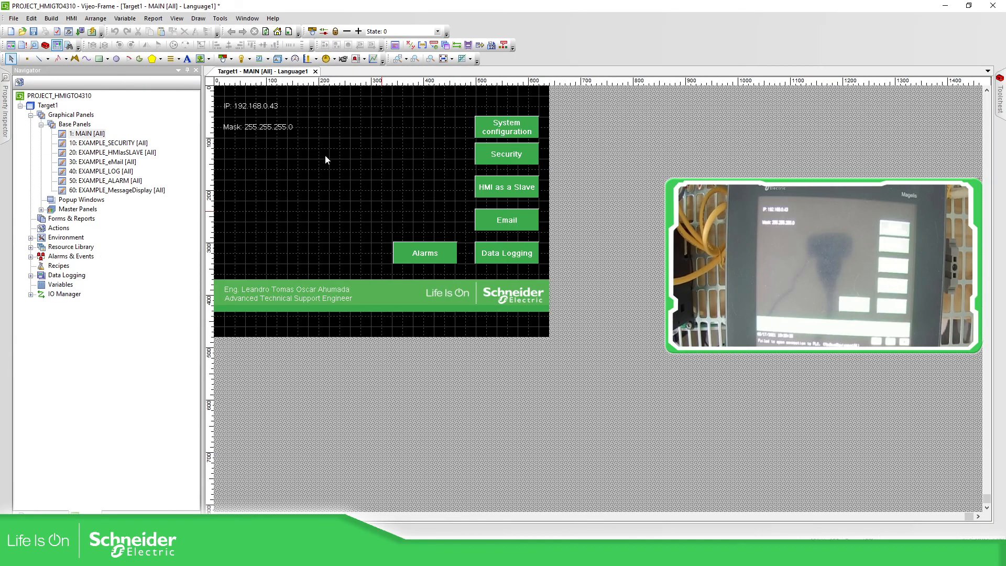
pyautogui.moveTo(642, 193)
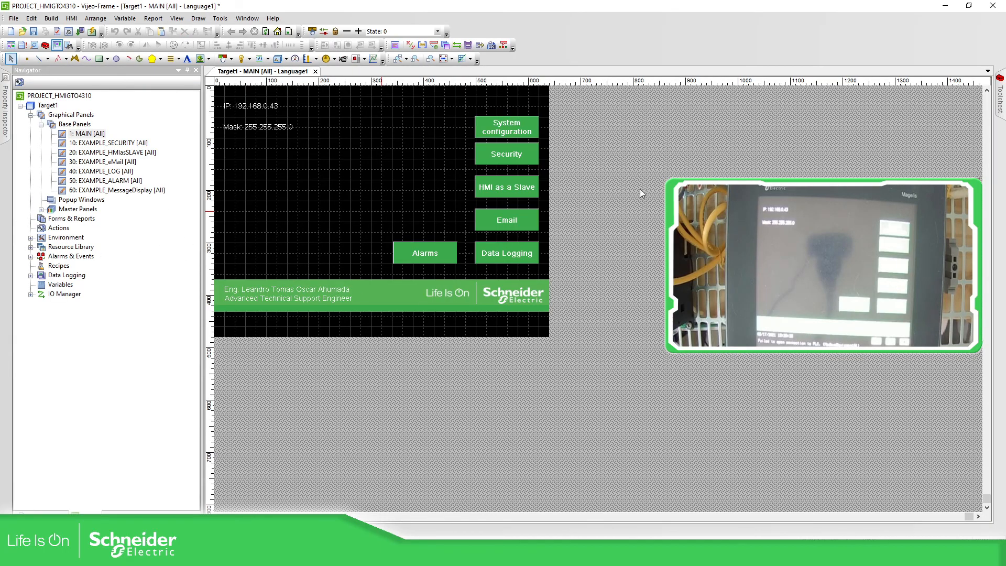